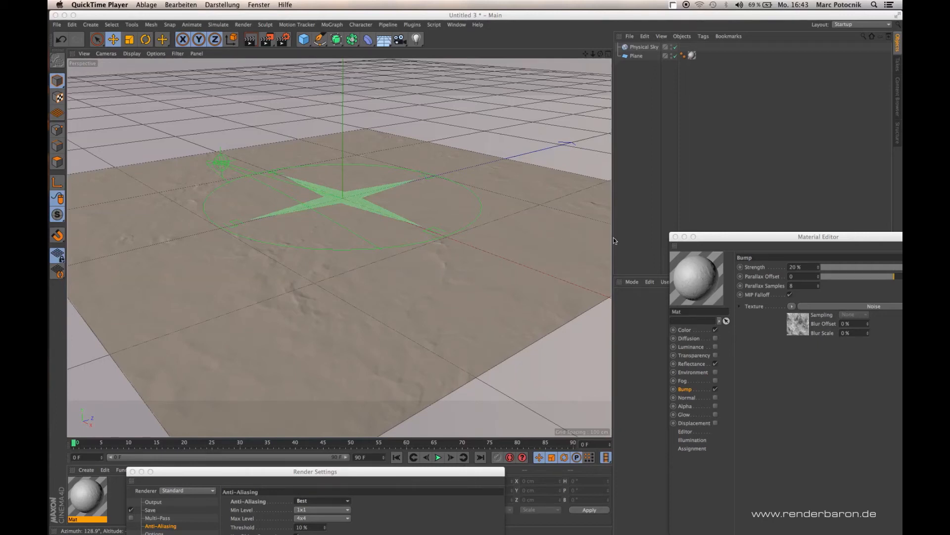
Drag the Material Editor by its title bar toward the screen centre with Bump visible
left_click(759, 237)
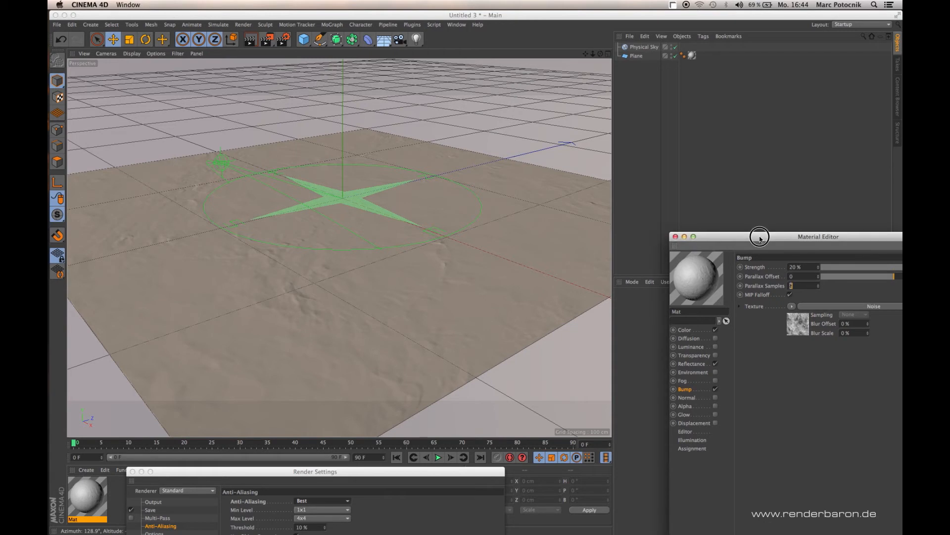
left_click_drag(760, 237, 675, 179)
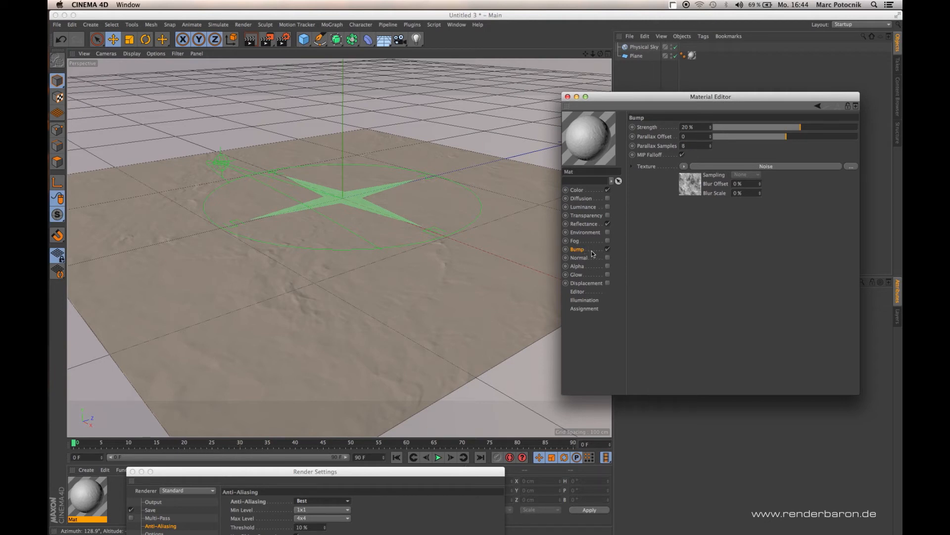
mouse_move(607, 254)
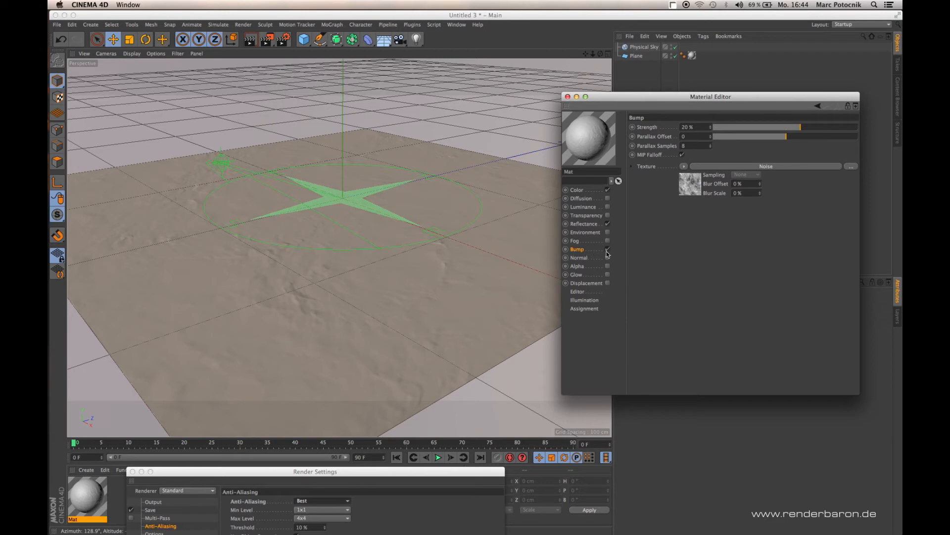
left_click(607, 248)
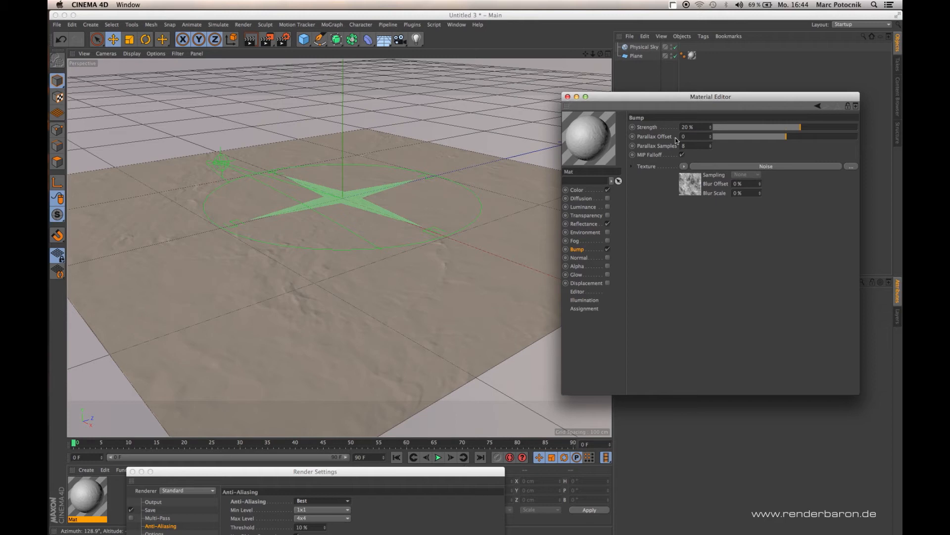
mouse_move(533, 92)
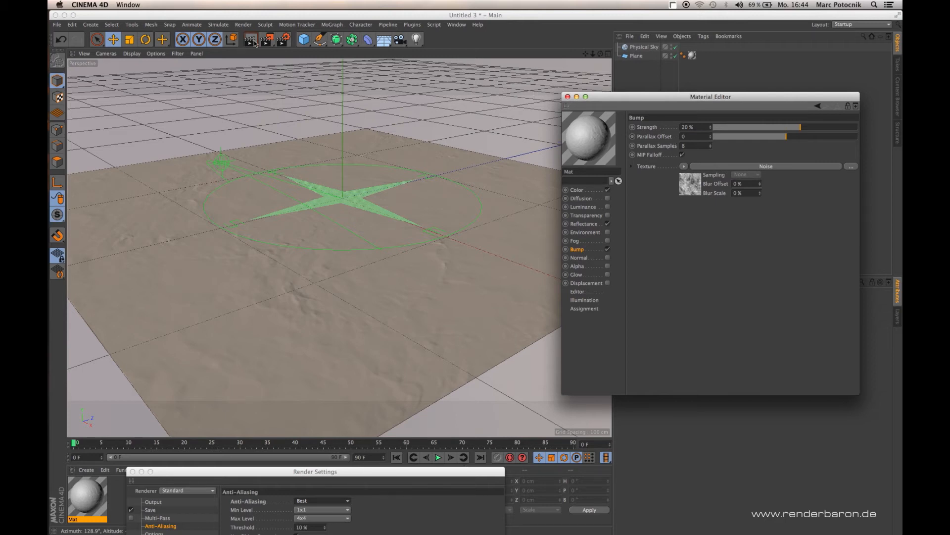
mouse_move(267, 40)
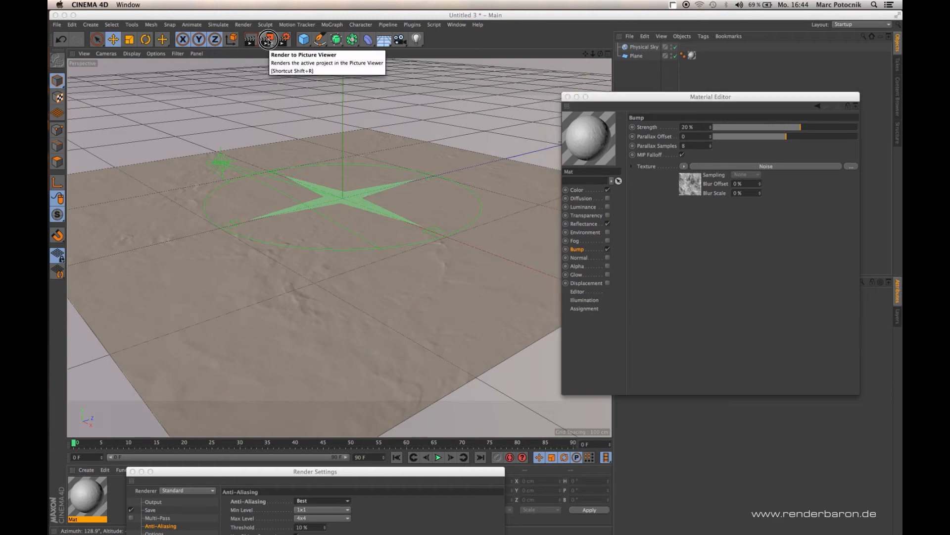
Start an Interactive Render Region from the Render flyout to preview the bumped plane
left_click(267, 38)
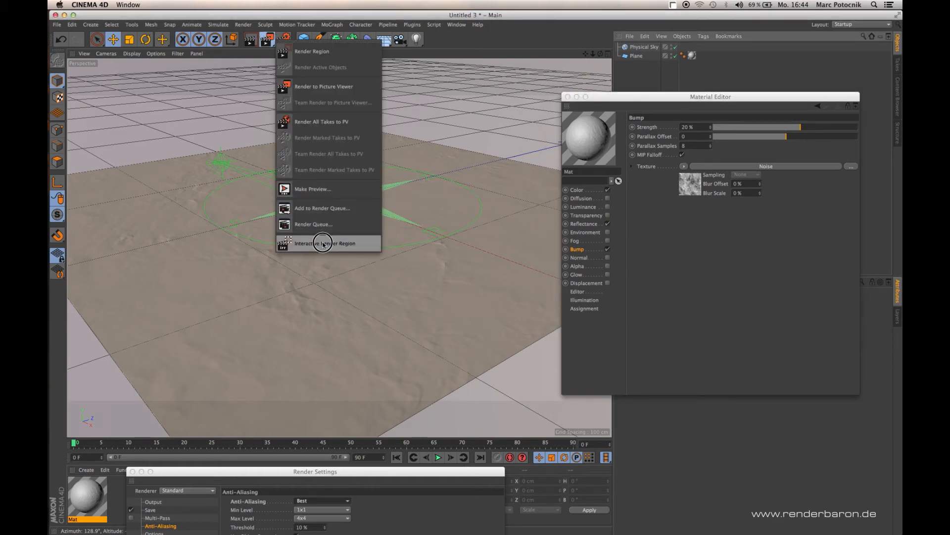
left_click(325, 244)
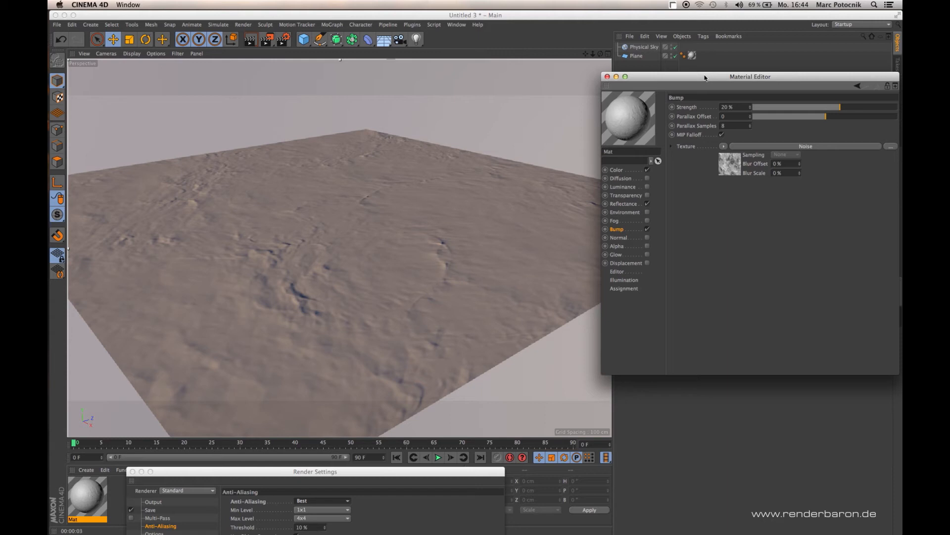
mouse_move(651, 101)
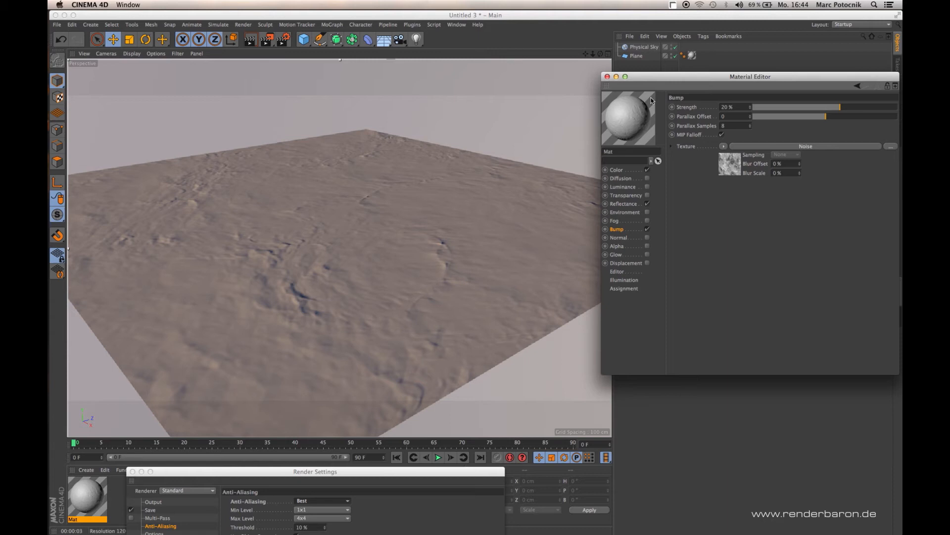
mouse_move(345, 306)
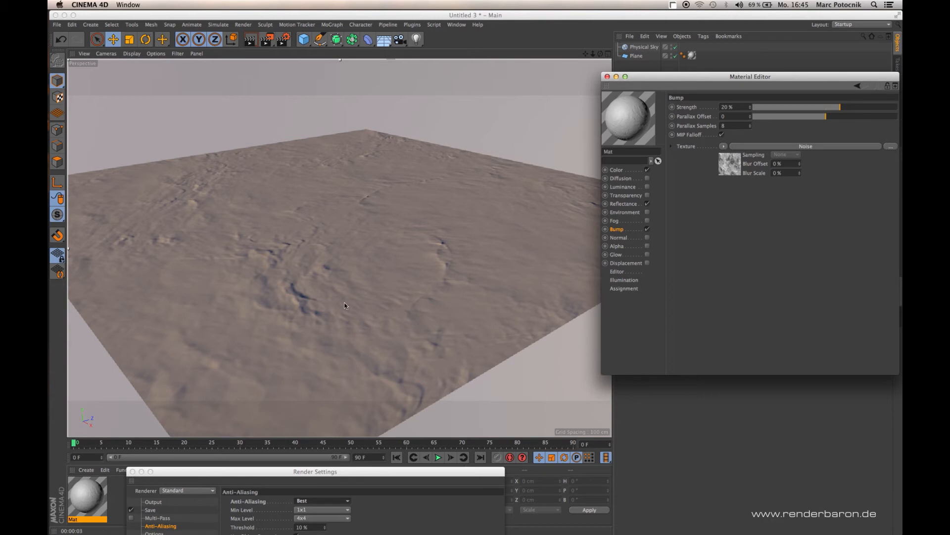
mouse_move(317, 314)
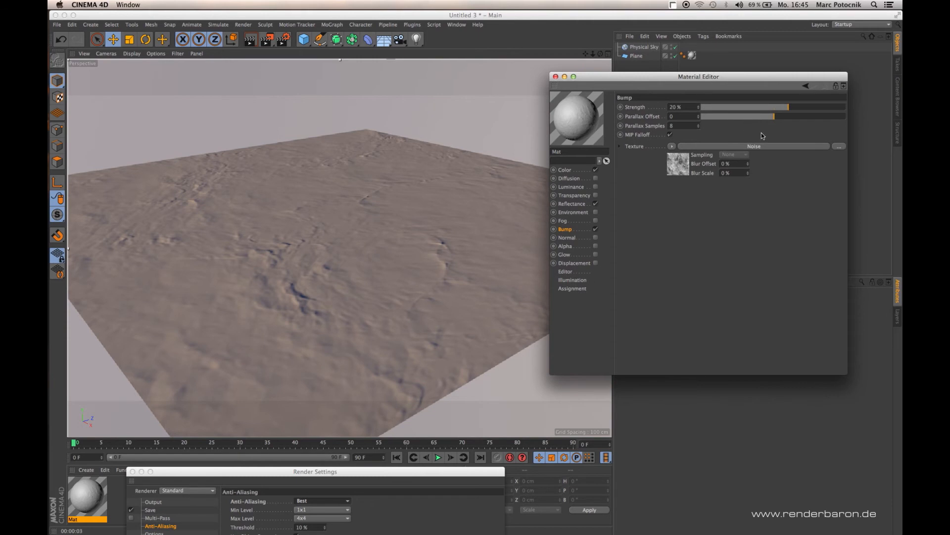
mouse_move(771, 132)
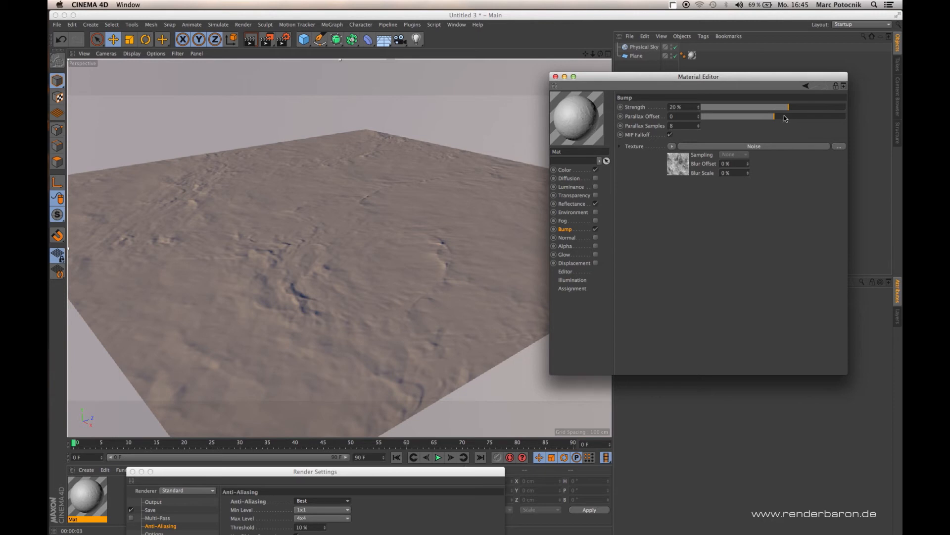
Drag the Bump channel's Parallax Offset slider up from 0 to 20
left_click_drag(773, 116, 785, 116)
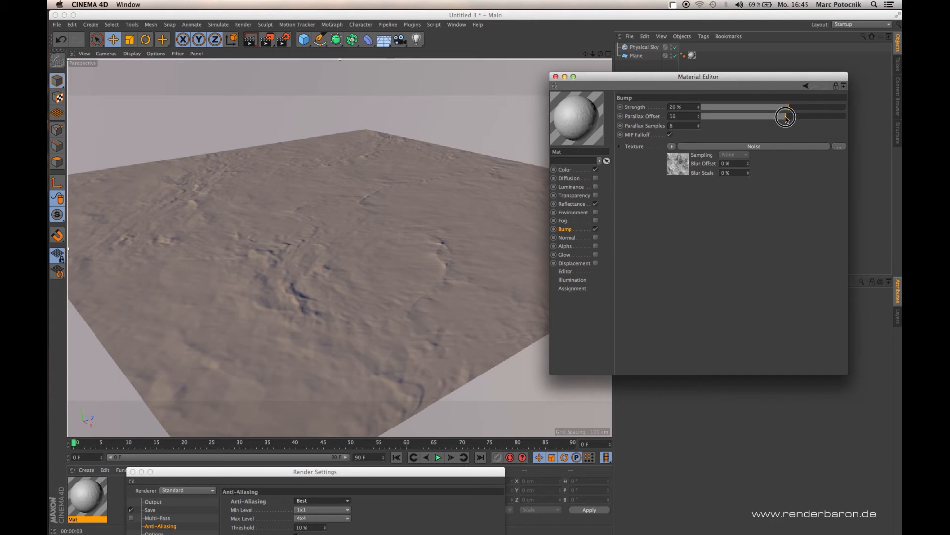
left_click_drag(785, 117, 784, 117)
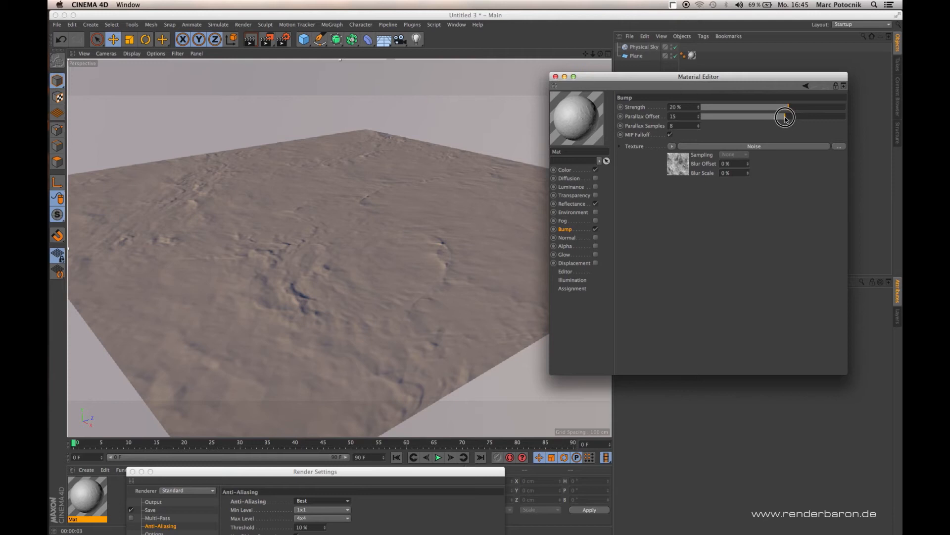
left_click_drag(785, 116, 789, 116)
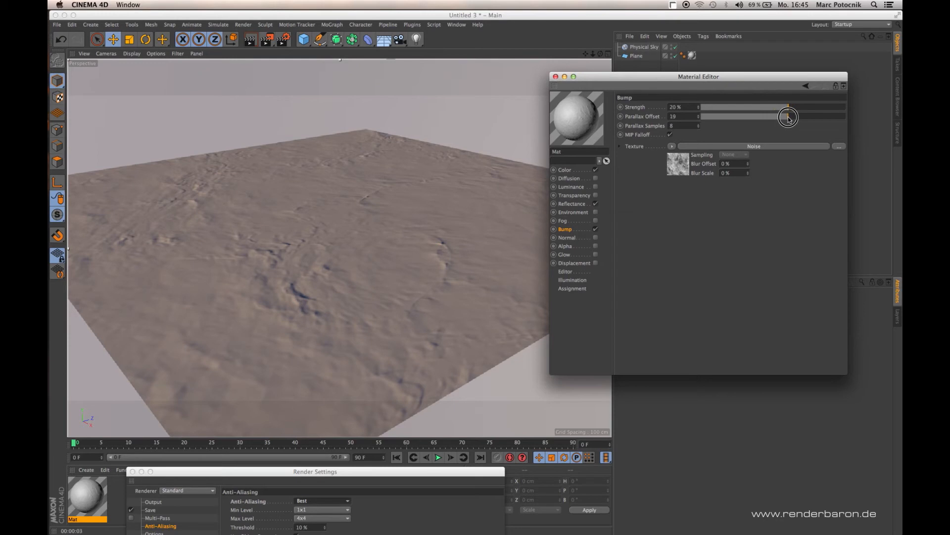
left_click_drag(788, 116, 791, 115)
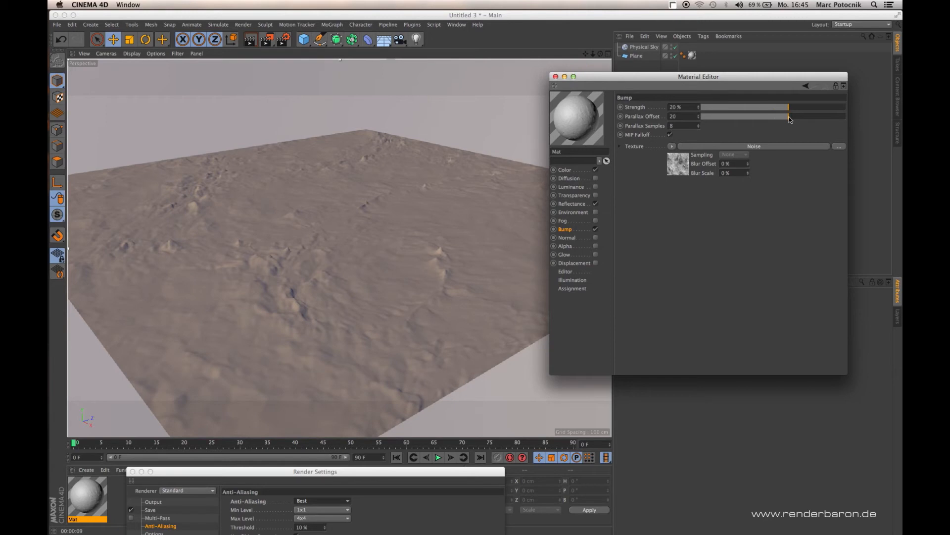
mouse_move(786, 114)
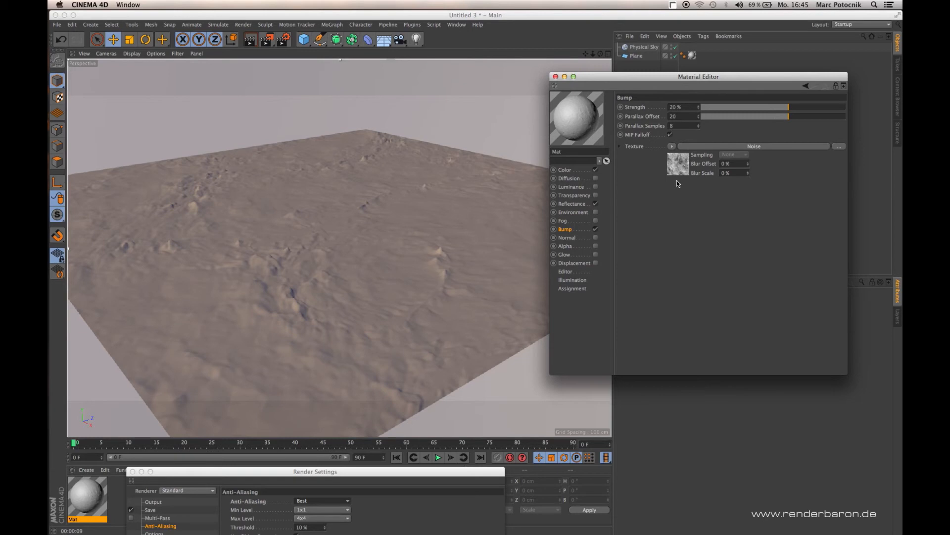
mouse_move(676, 180)
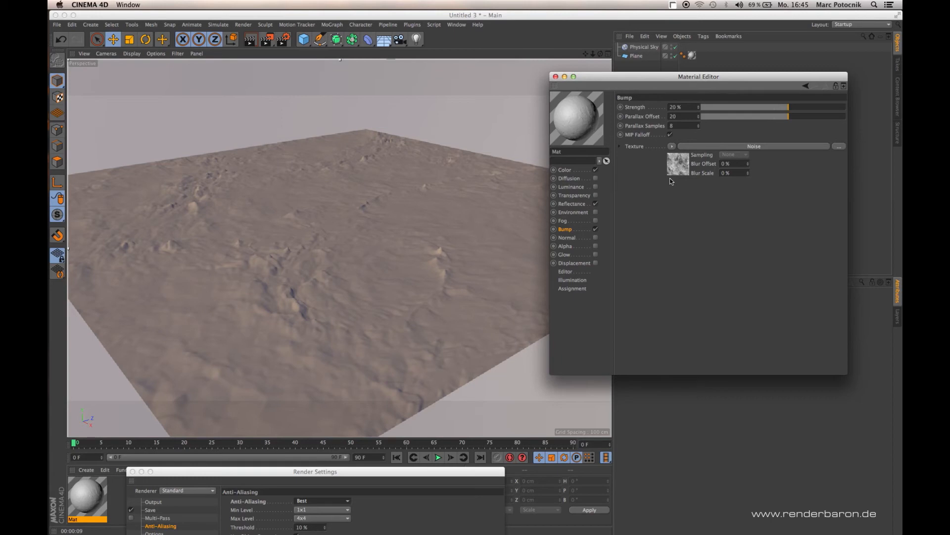
mouse_move(584, 210)
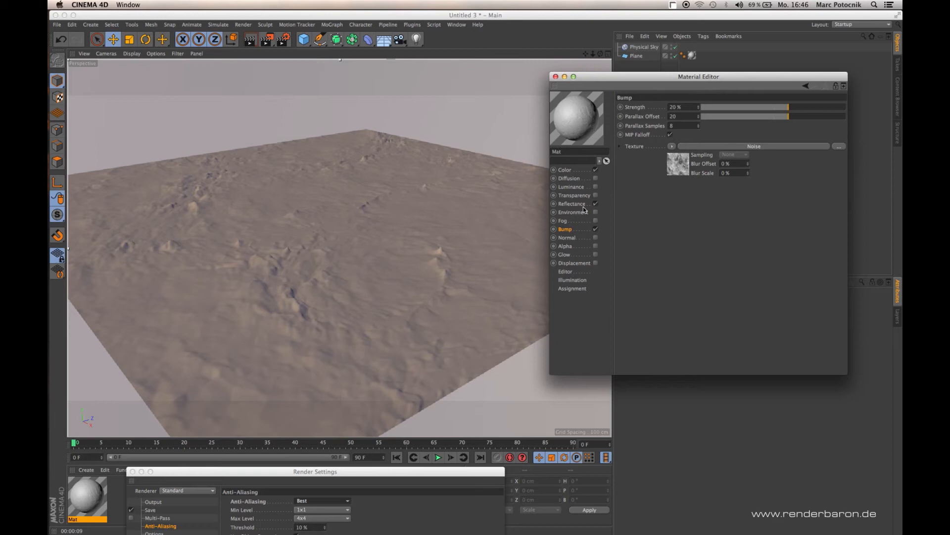
mouse_move(449, 255)
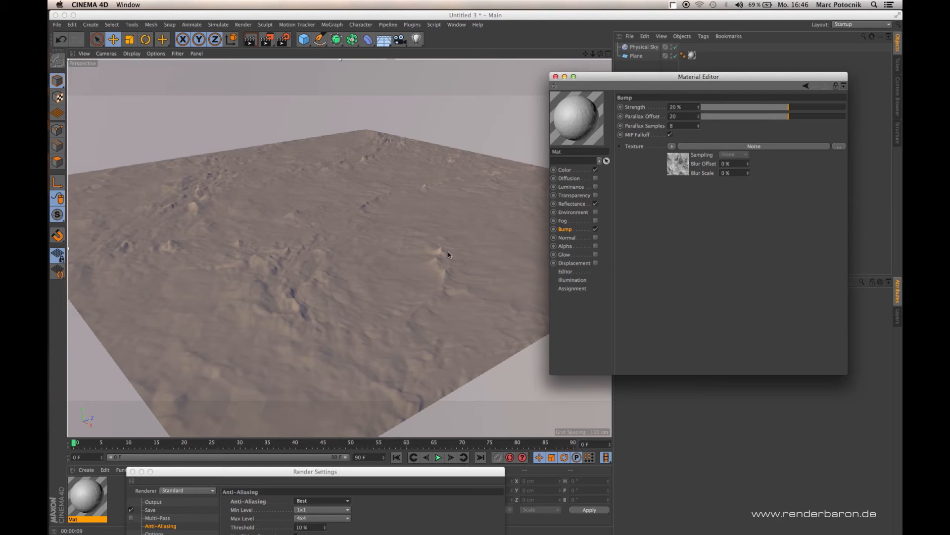
mouse_move(441, 252)
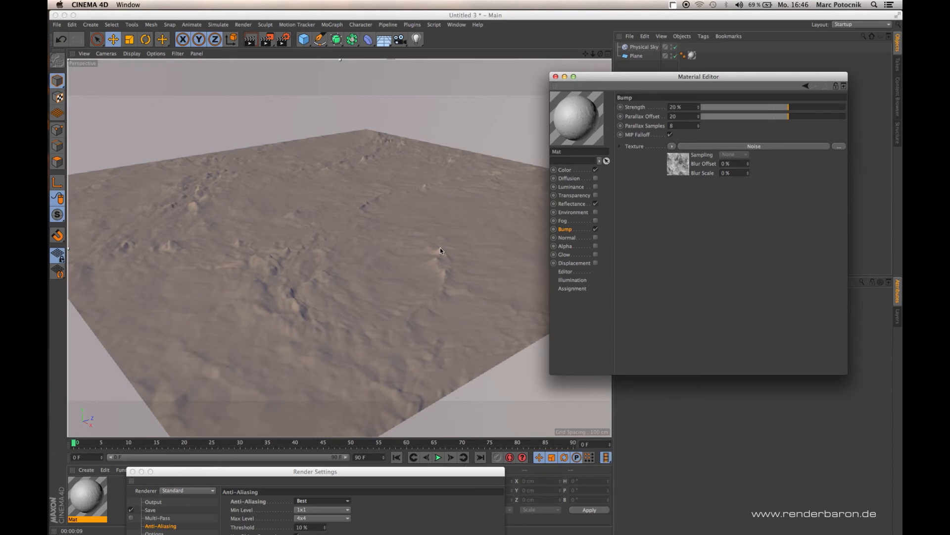
mouse_move(446, 255)
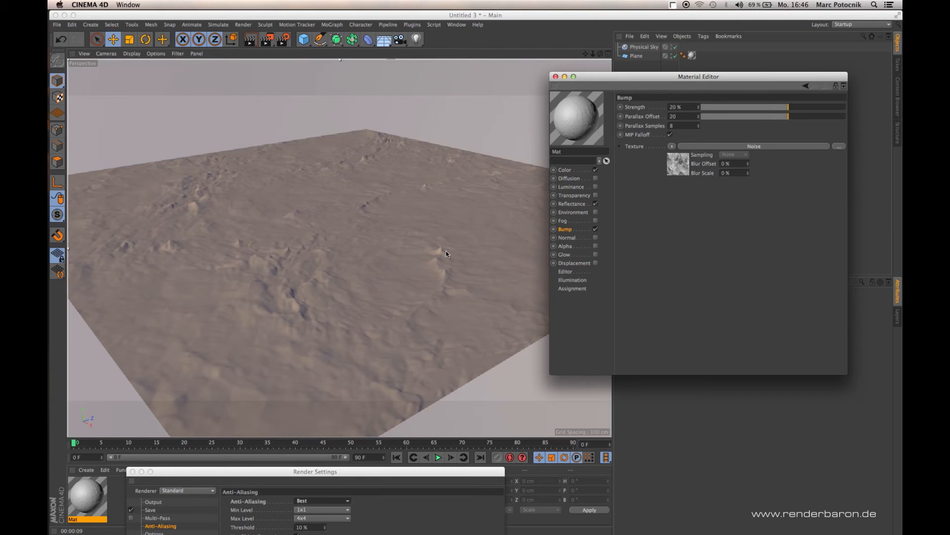
mouse_move(447, 255)
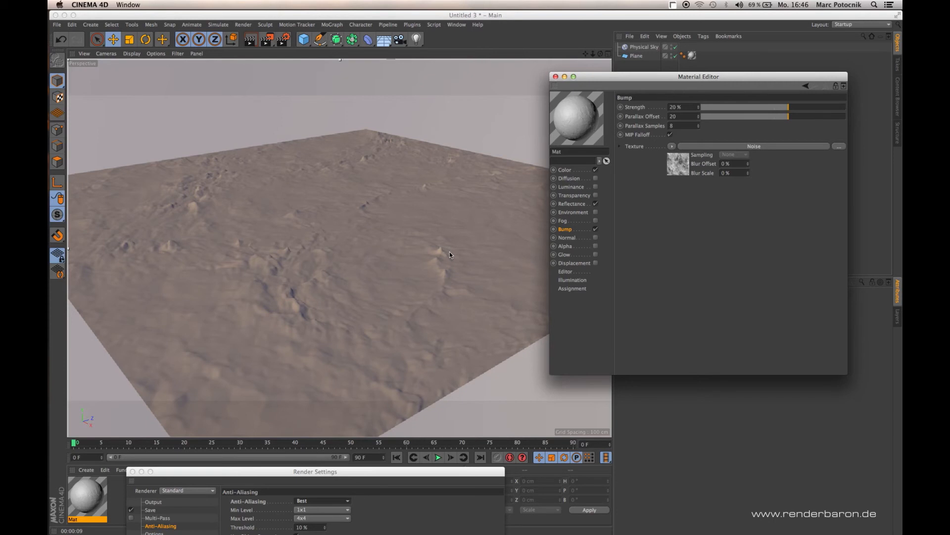
mouse_move(459, 264)
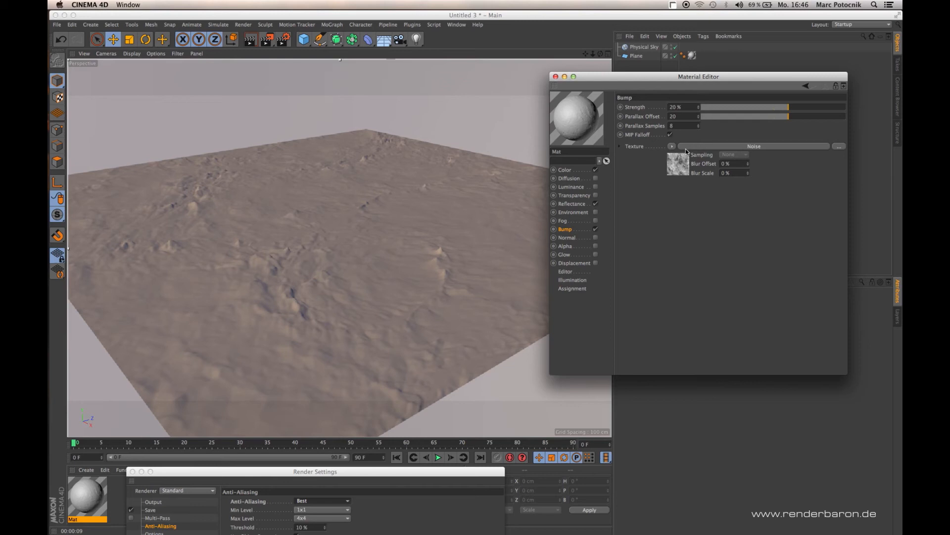
mouse_move(684, 169)
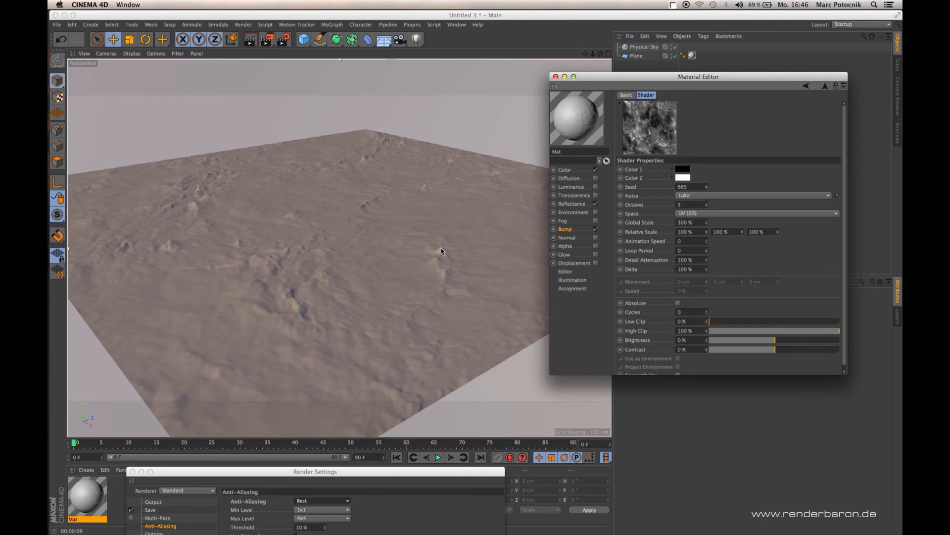
mouse_move(496, 262)
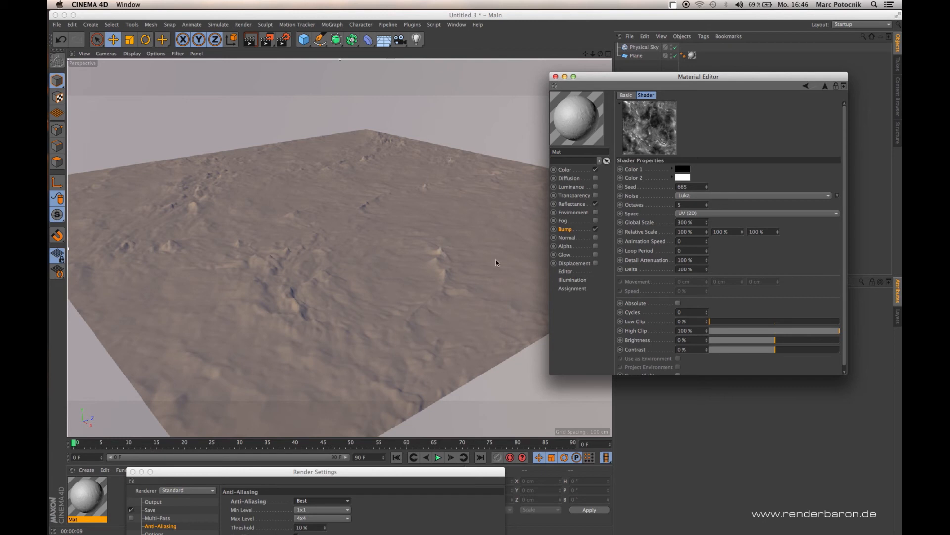
mouse_move(481, 230)
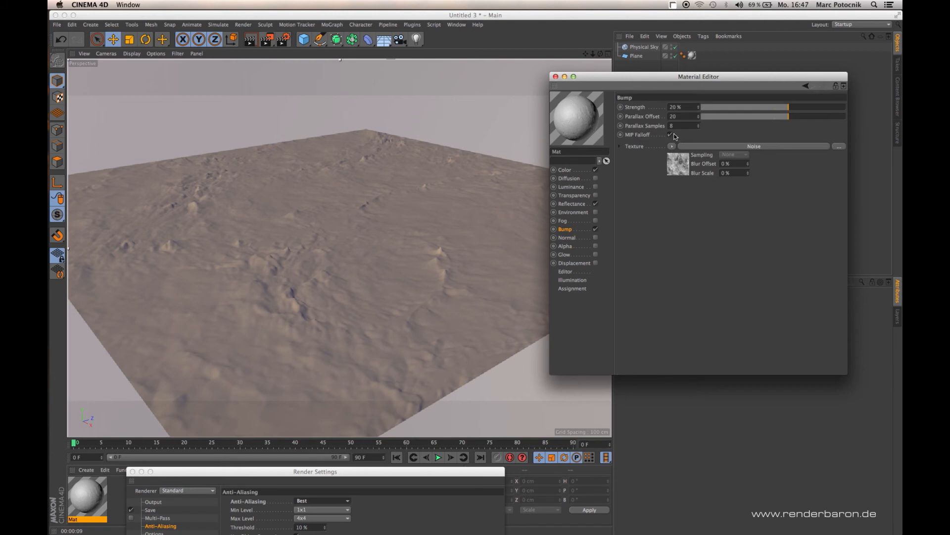
mouse_move(679, 126)
type("2")
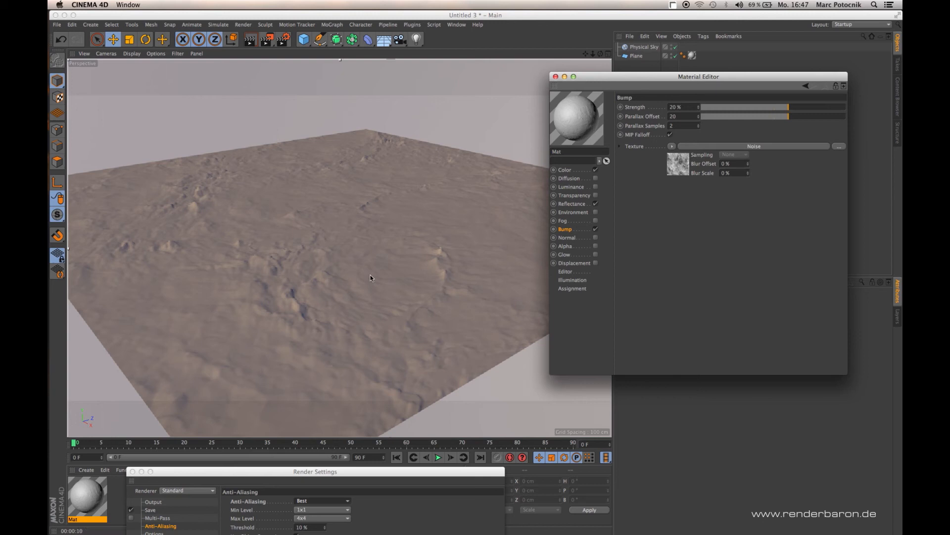
mouse_move(495, 247)
type("0")
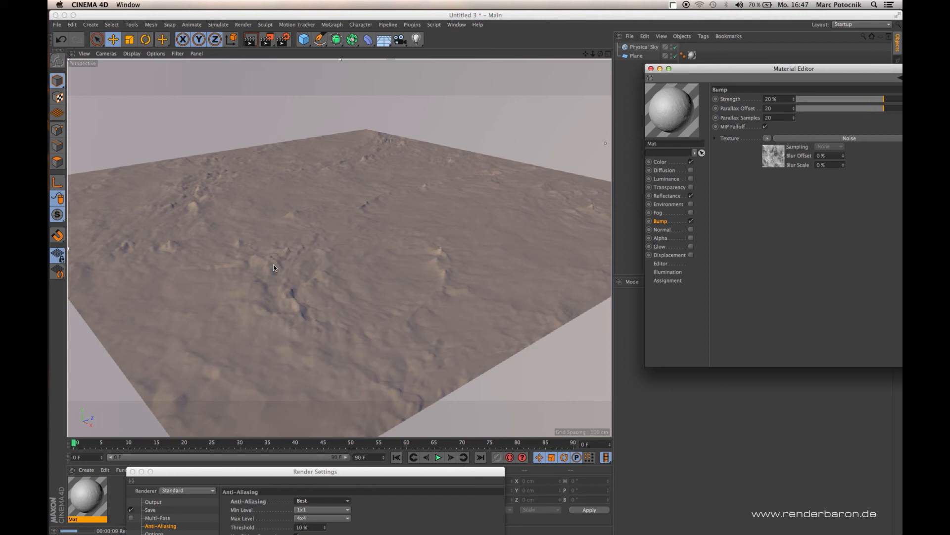
mouse_move(295, 258)
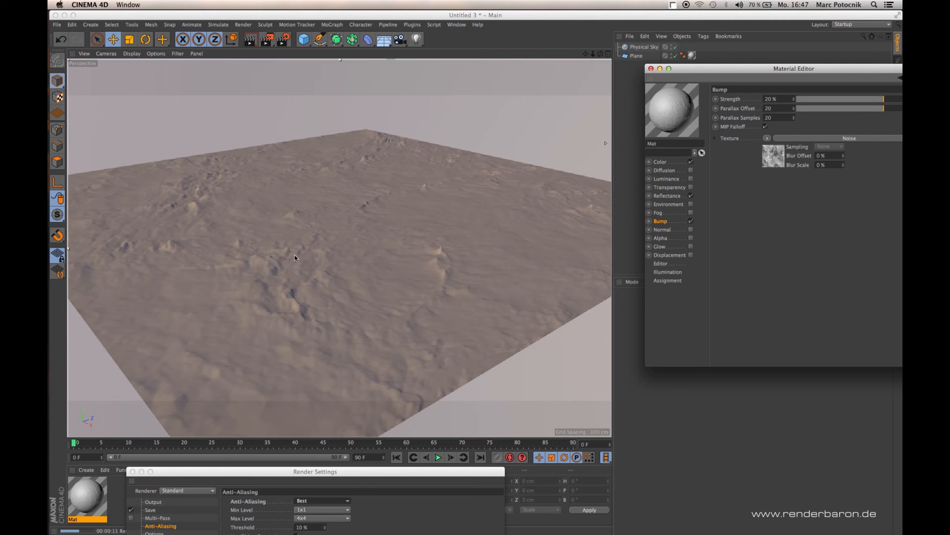
mouse_move(295, 286)
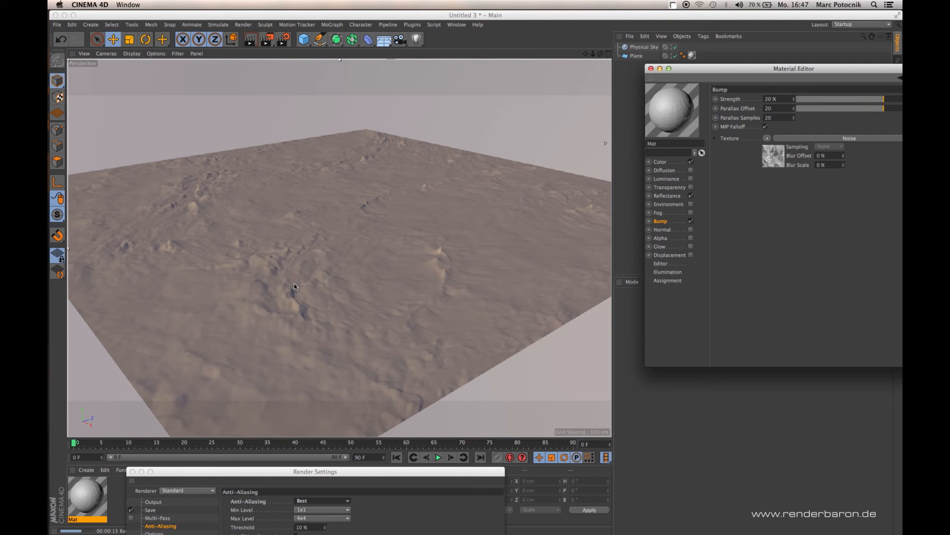
mouse_move(325, 316)
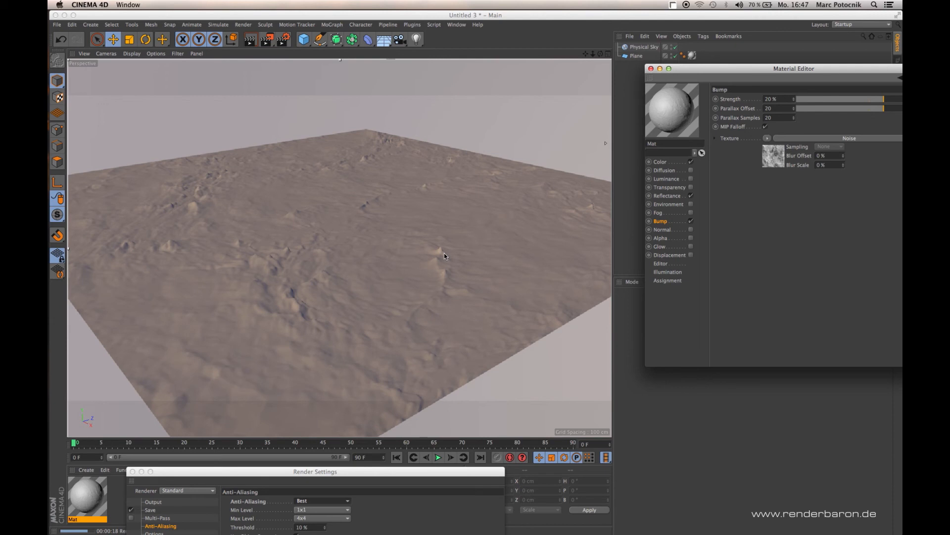
mouse_move(433, 285)
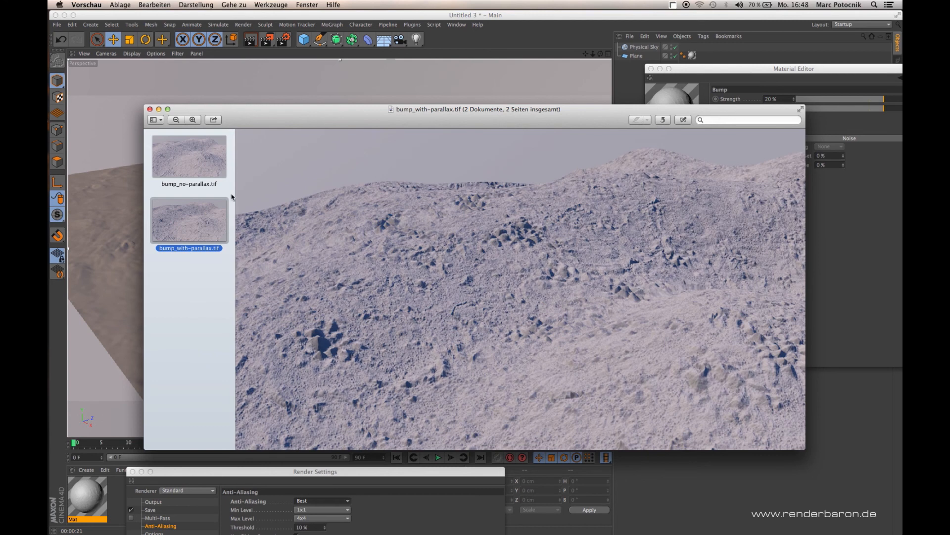
Select the bump_no-parallax.tif thumbnail in the Preview sidebar
left_click(188, 155)
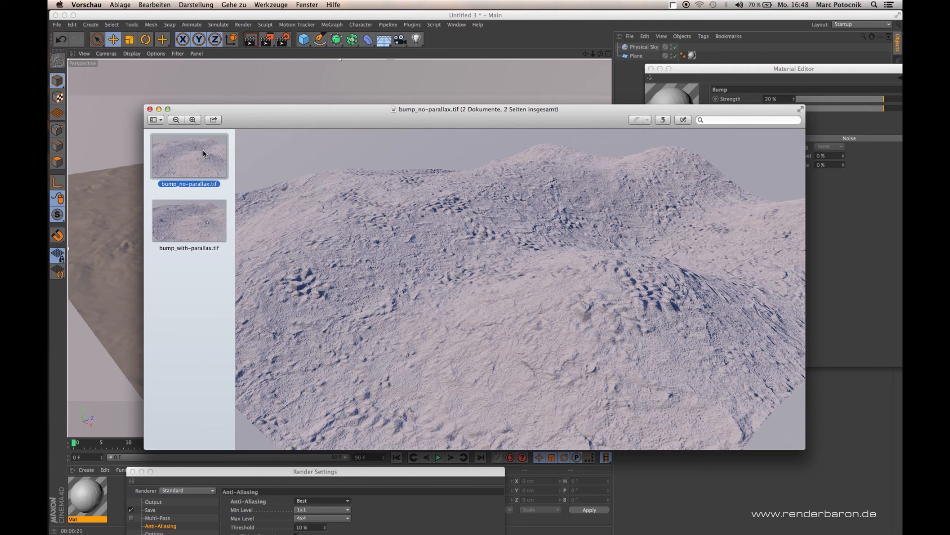
mouse_move(360, 284)
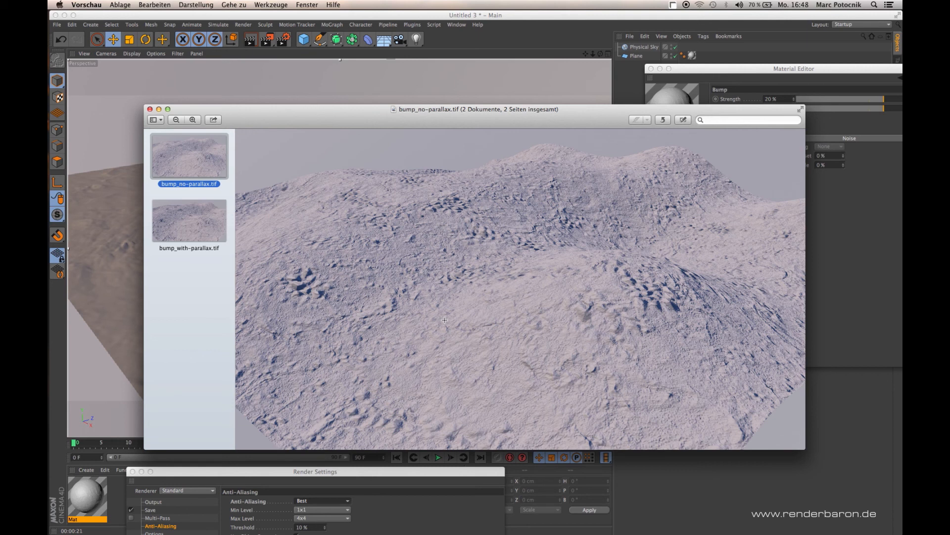
mouse_move(612, 342)
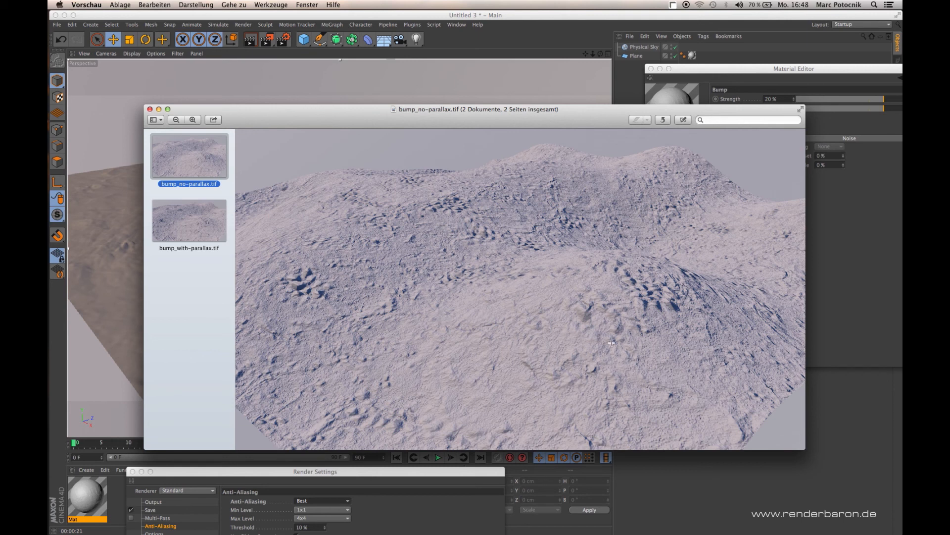
mouse_move(652, 343)
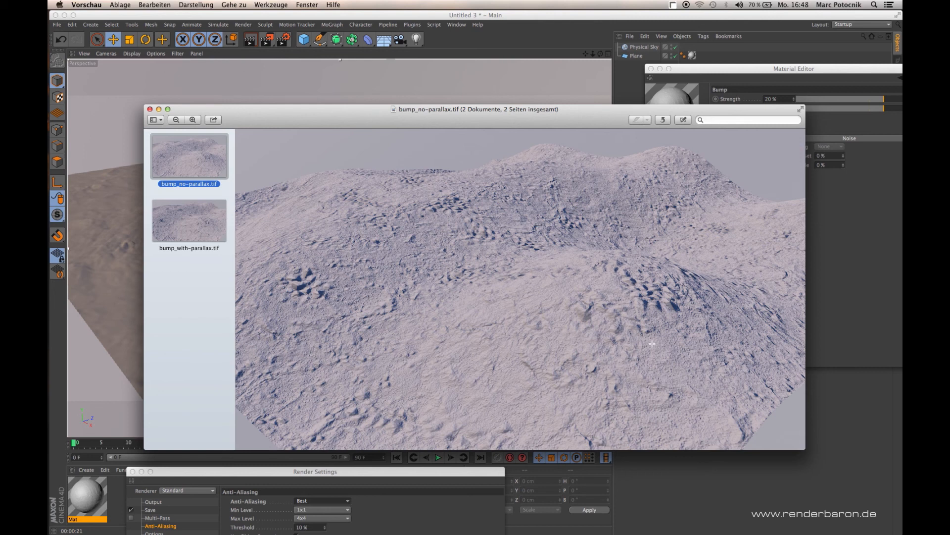
mouse_move(698, 279)
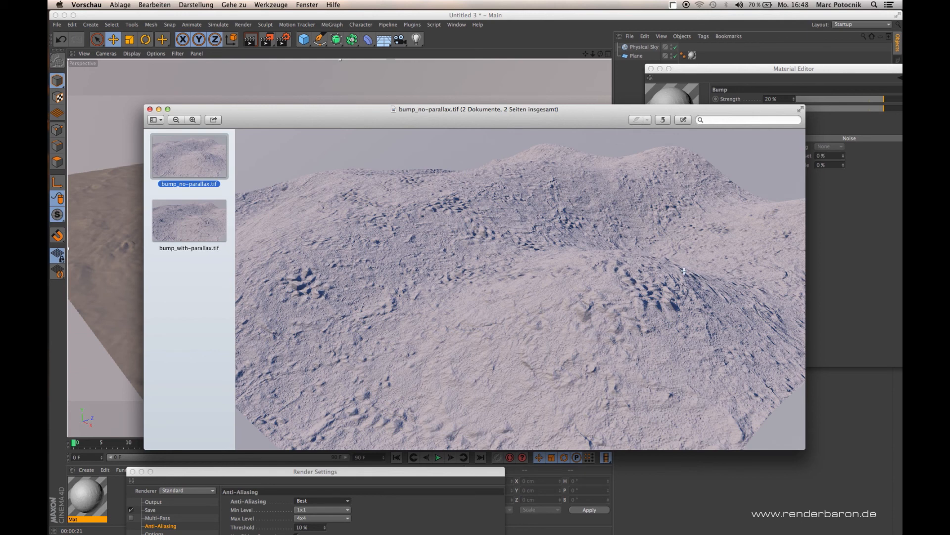
mouse_move(696, 287)
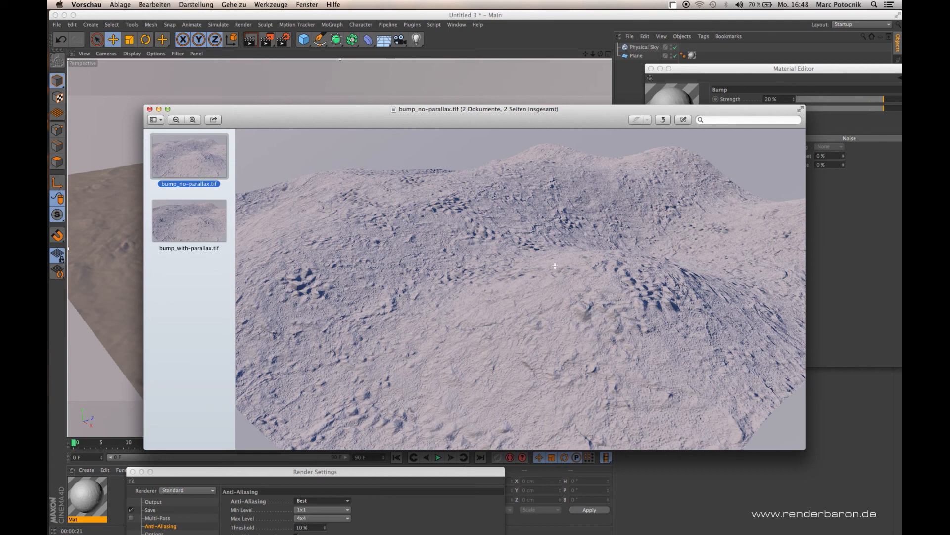
Flip between bump_with-parallax.tif and bump_no-parallax.tif thumbnails, ending on no-parallax
left_click(188, 219)
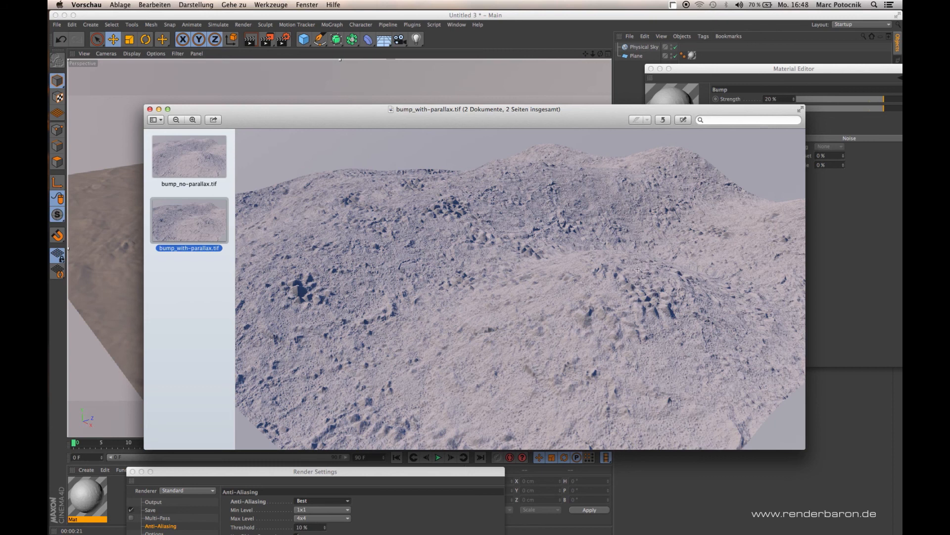
left_click(188, 154)
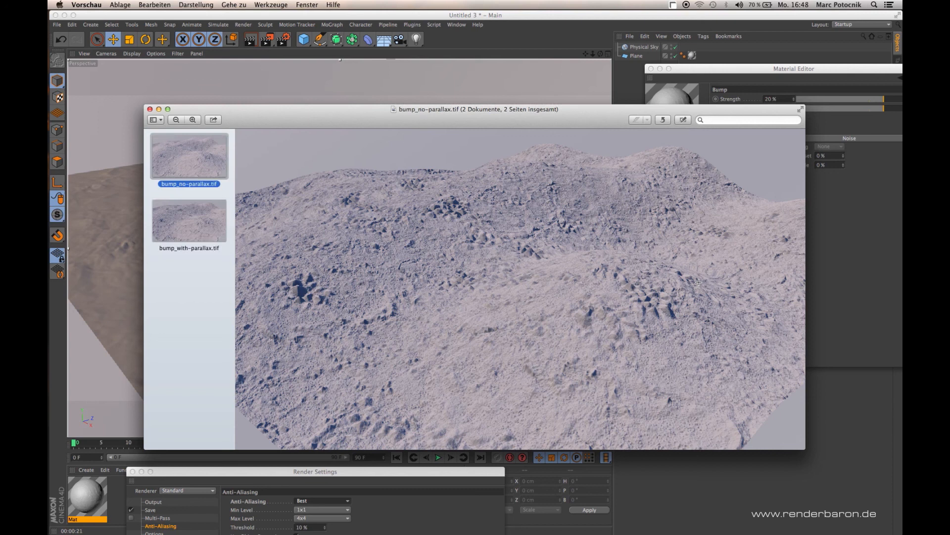
left_click(188, 220)
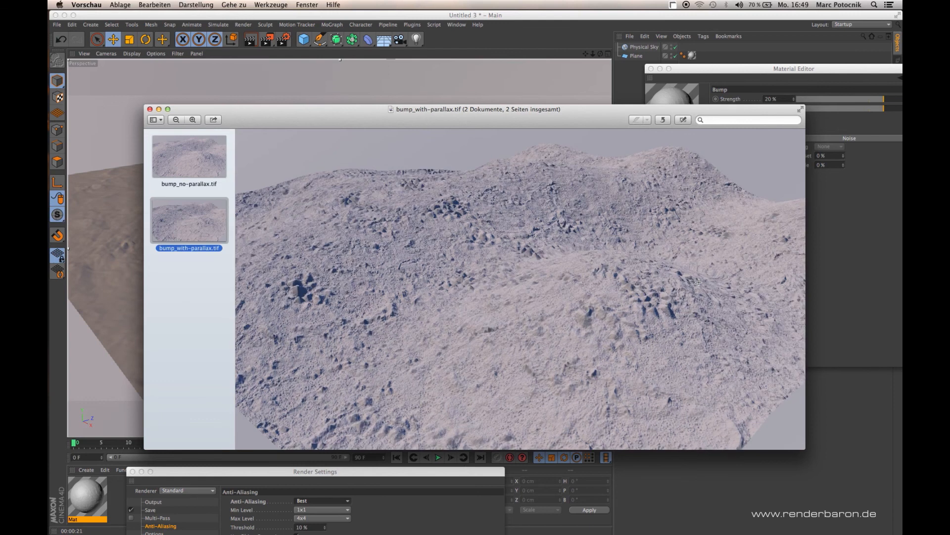
left_click(188, 155)
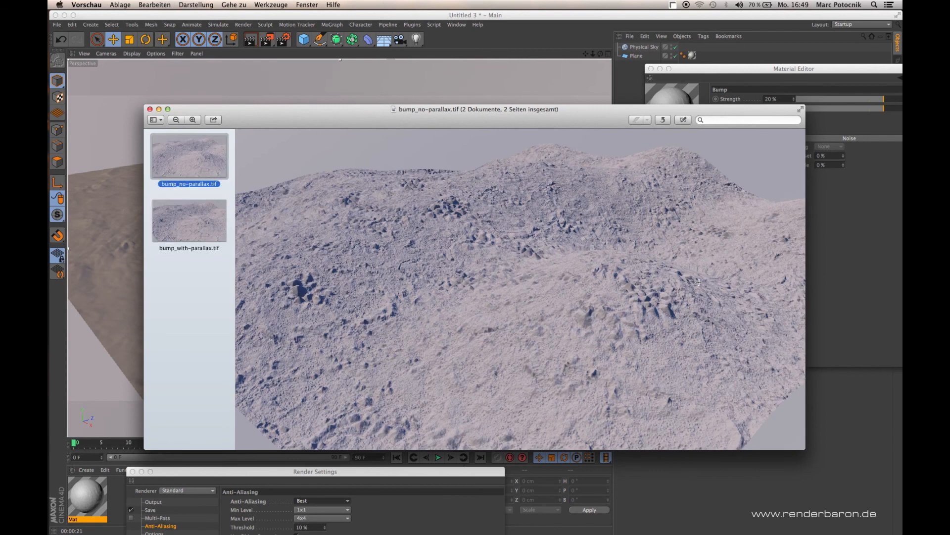
left_click(188, 219)
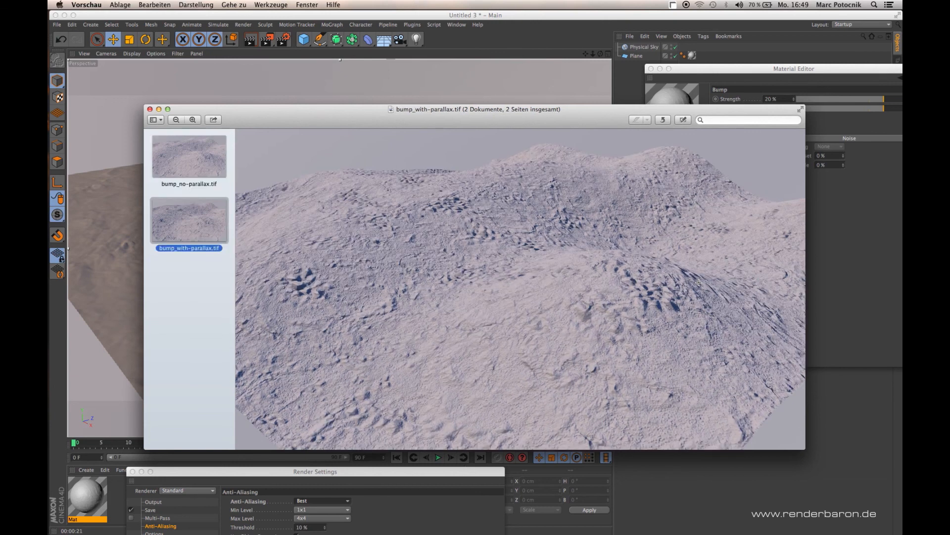
left_click(188, 156)
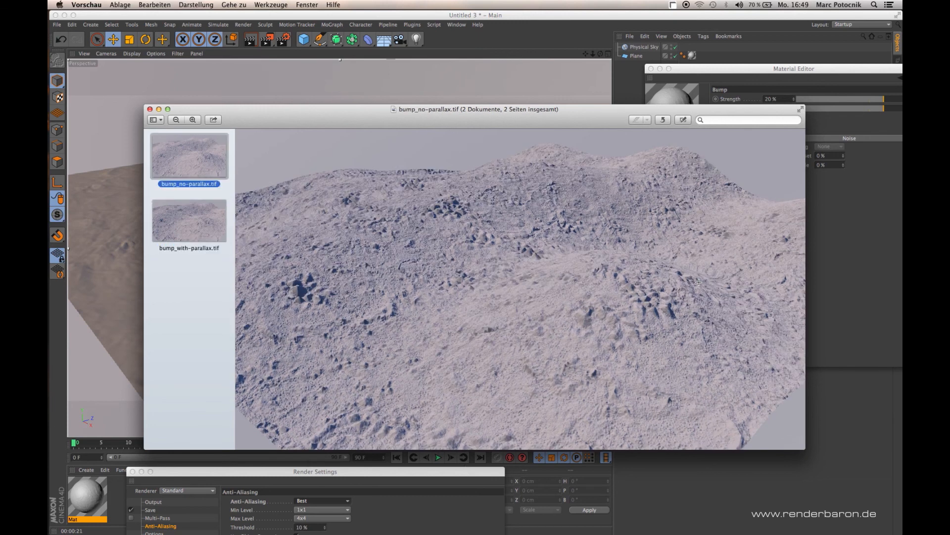
Keep alternating the two thumbnails several more times, ending on bump_with-parallax.tif
left_click(189, 220)
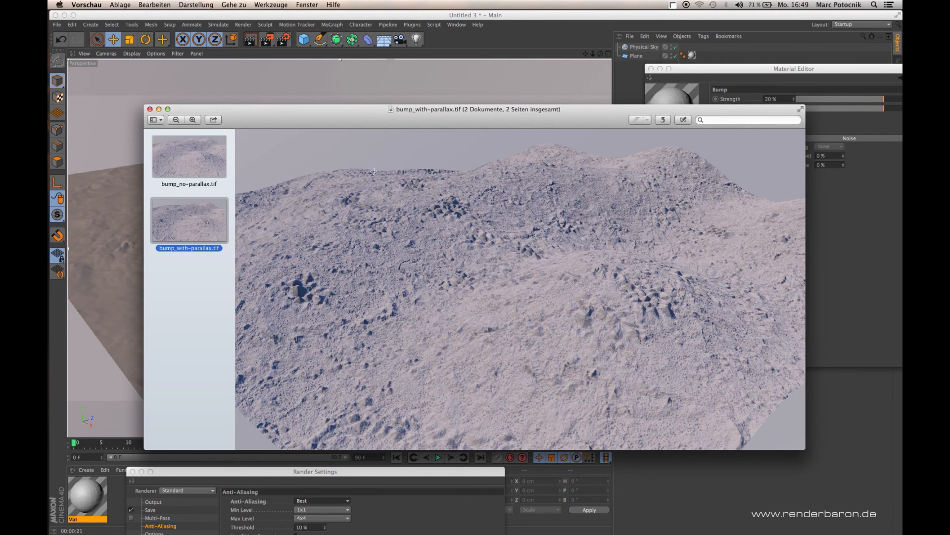
left_click(188, 155)
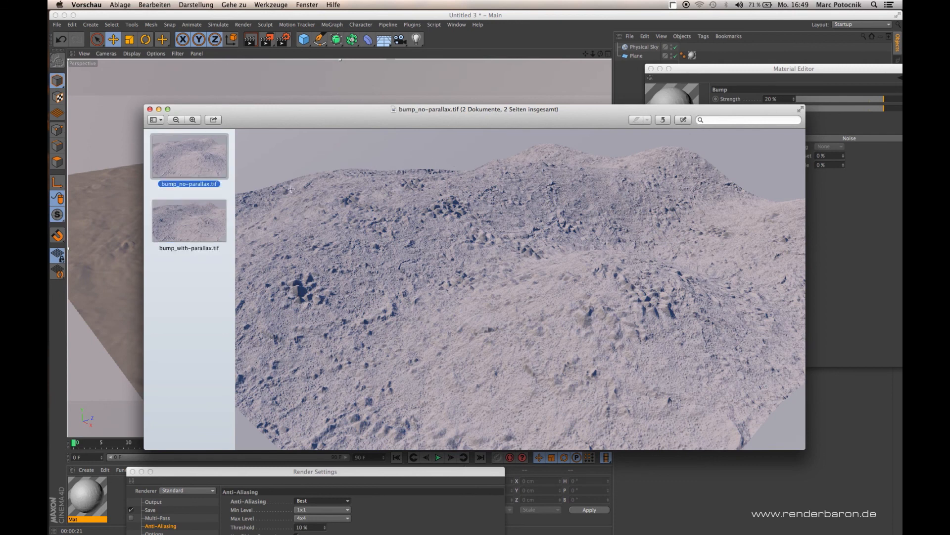
left_click(188, 219)
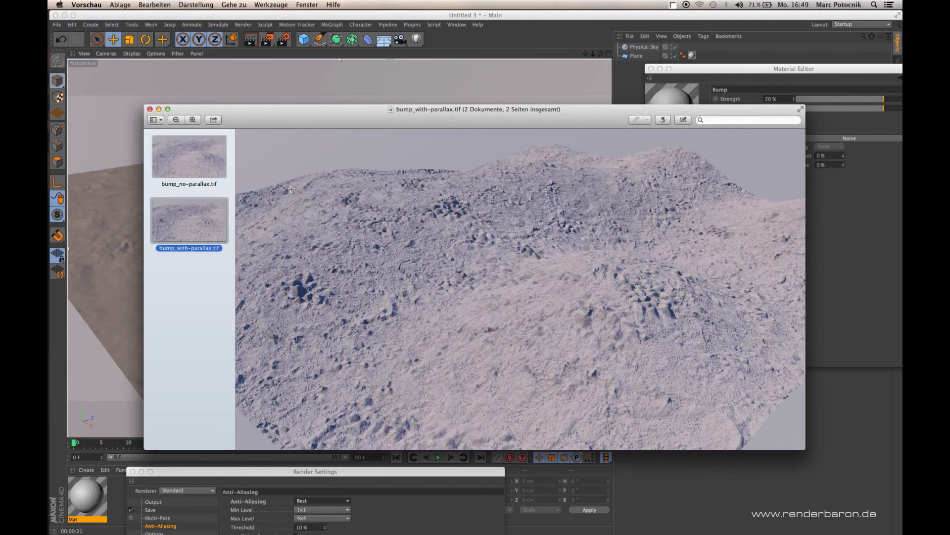
left_click(188, 155)
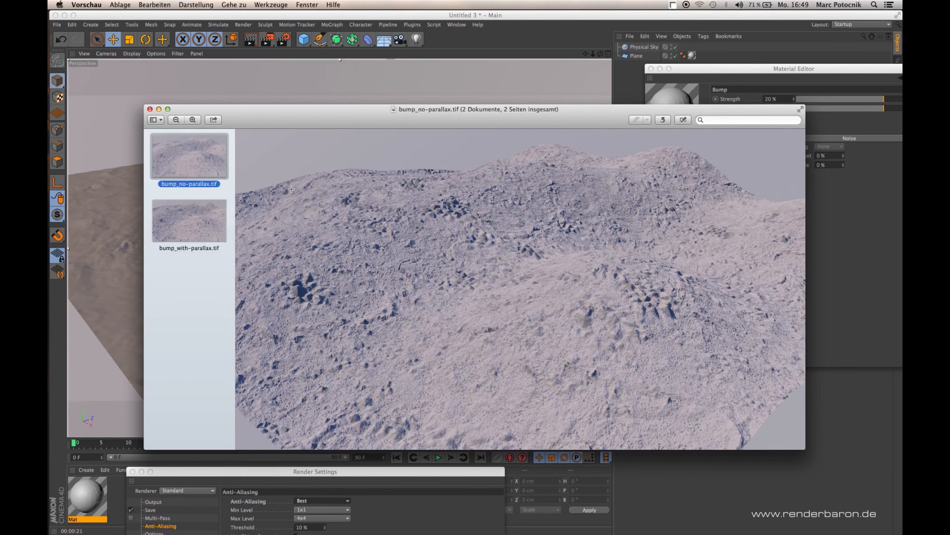
left_click(188, 220)
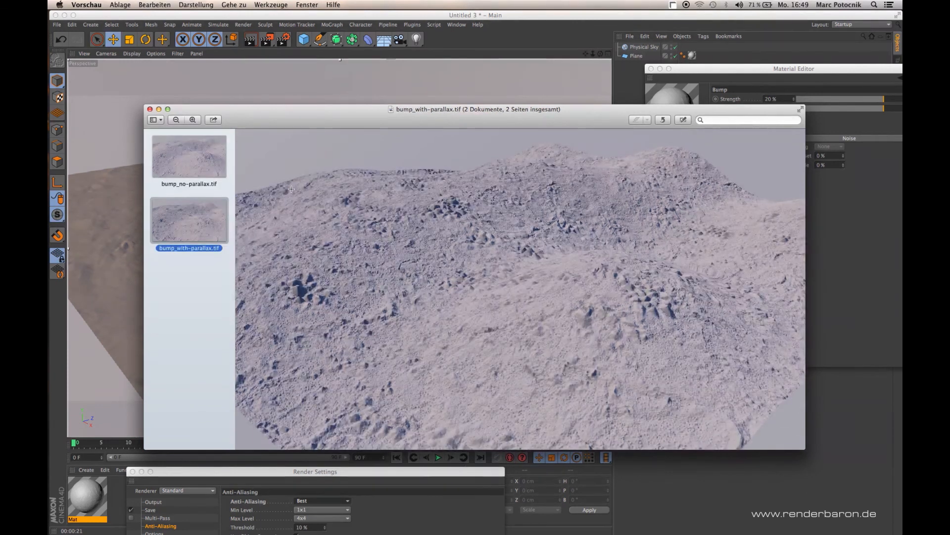
left_click(188, 156)
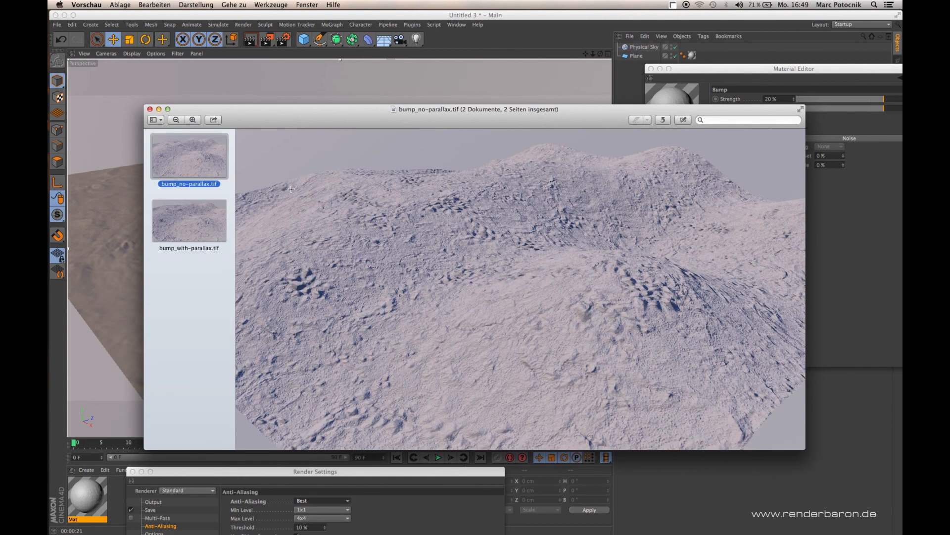
left_click(188, 219)
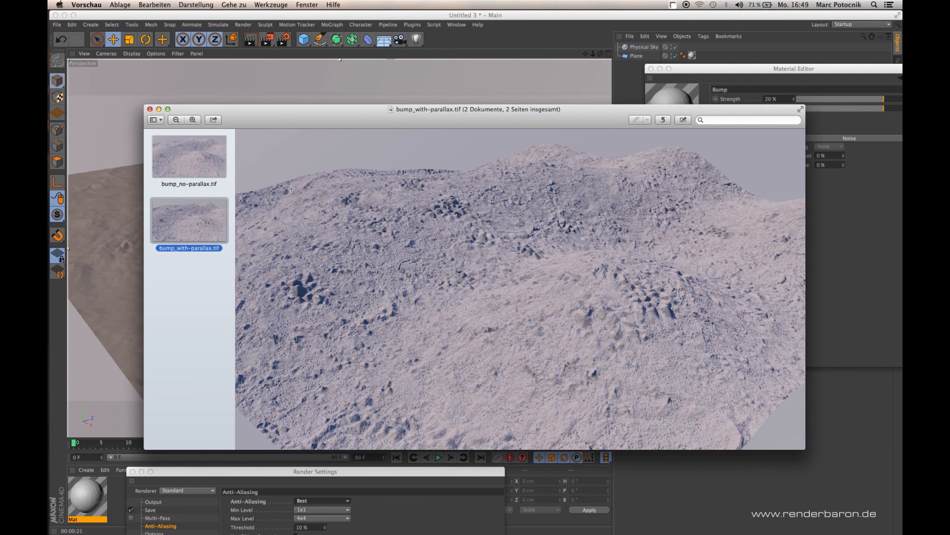
left_click(188, 156)
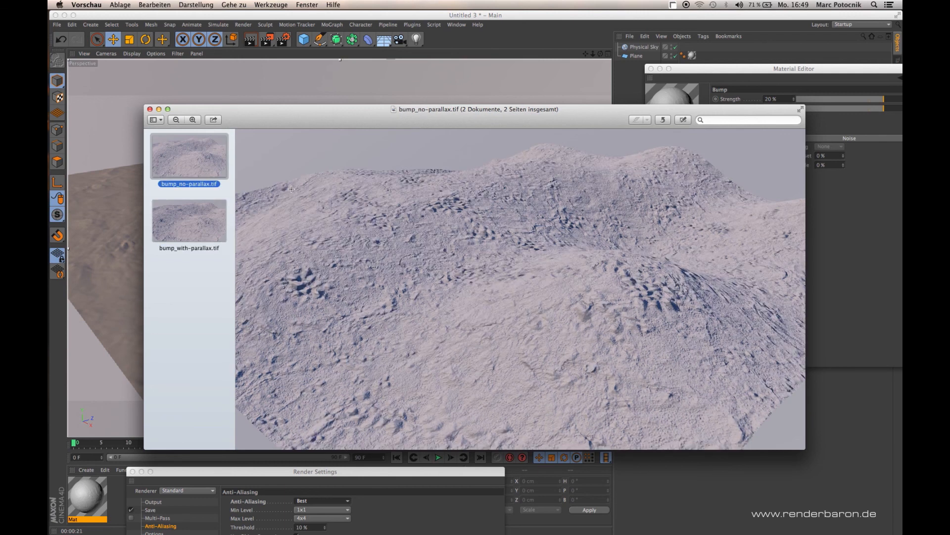
left_click(188, 220)
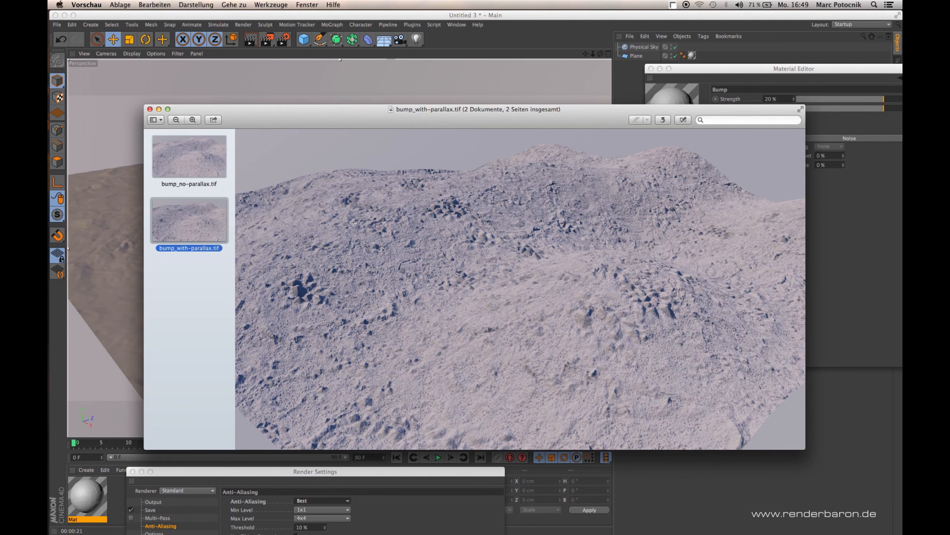
mouse_move(490, 296)
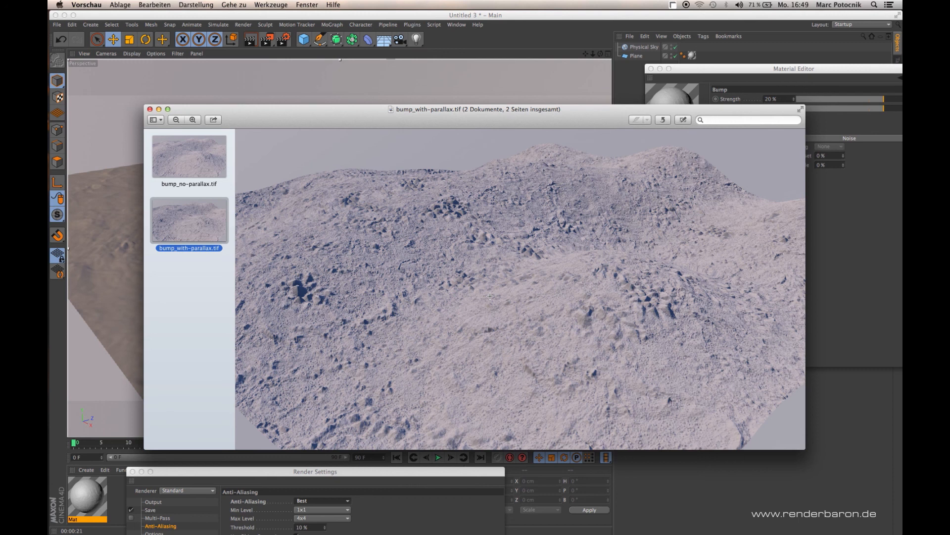